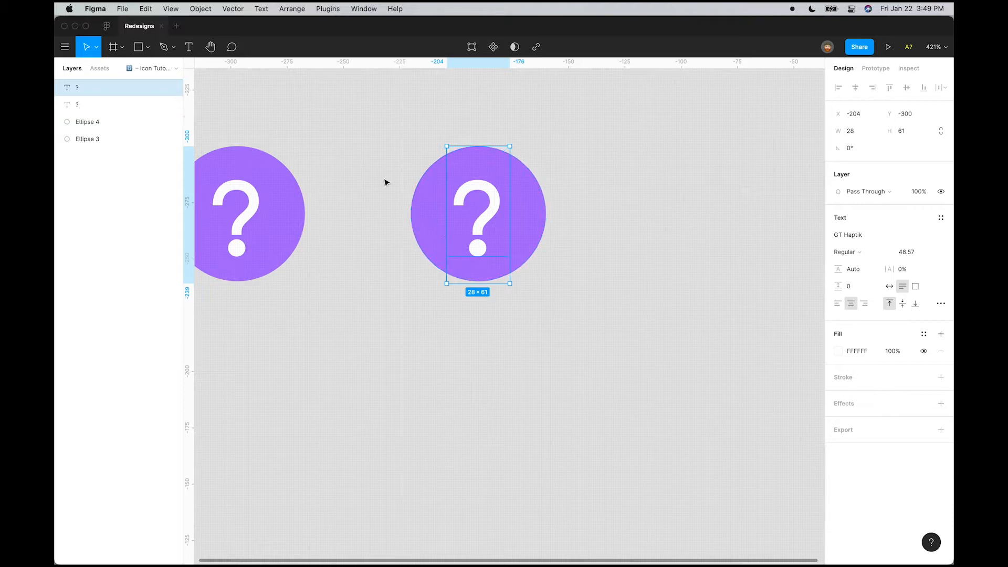
{"action": "mouse_move", "coordinate": [482, 191]}
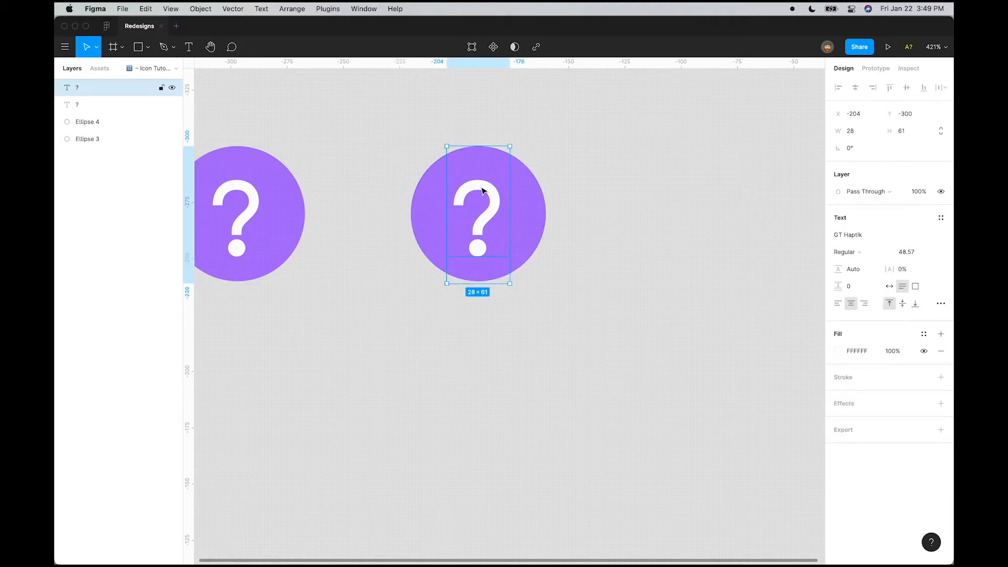
Convert the white '?' text to vector outlines and add the purple circle to the selection
{"action": "right_click", "coordinate": [483, 191]}
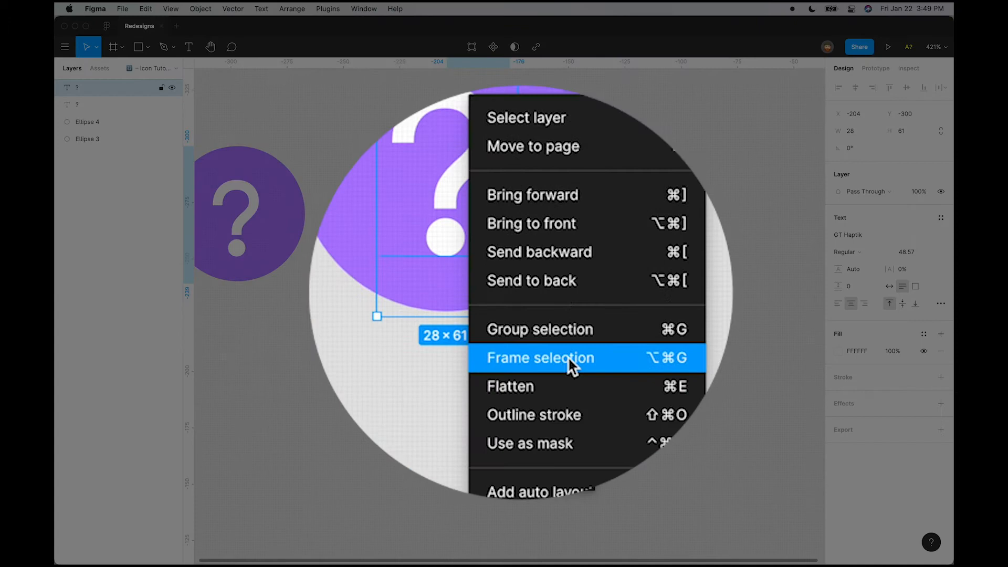
{"action": "left_click", "coordinate": [541, 358]}
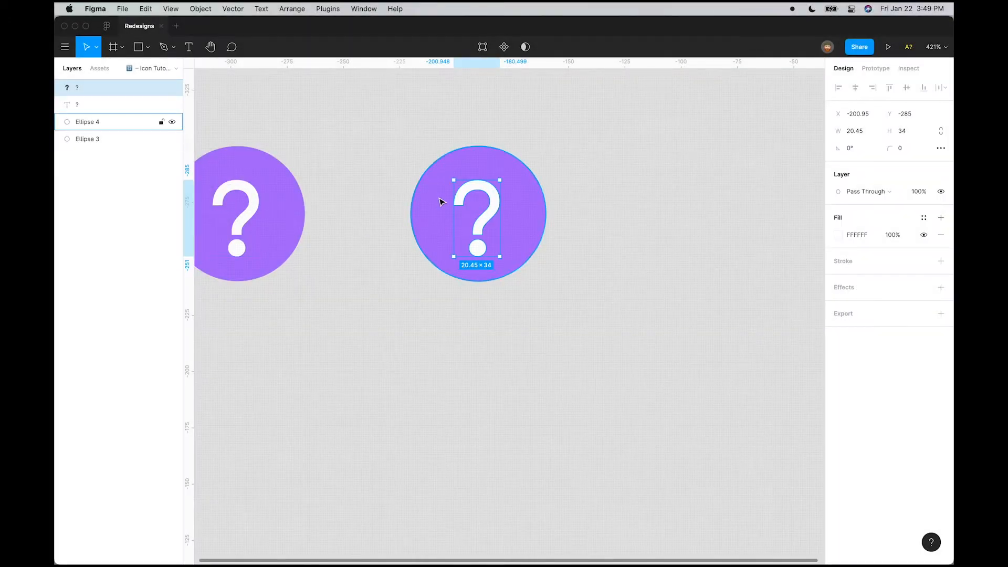
{"action": "left_click", "coordinate": [382, 164]}
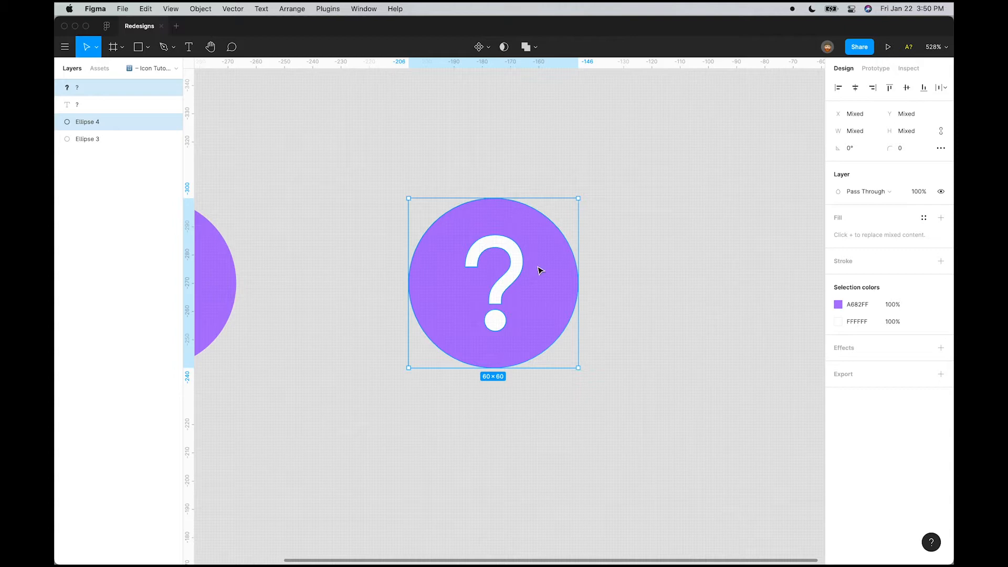
Subtract the question mark from the circle, nudge the cut-out icon and start recoloring its fill
{"action": "left_click", "coordinate": [536, 48]}
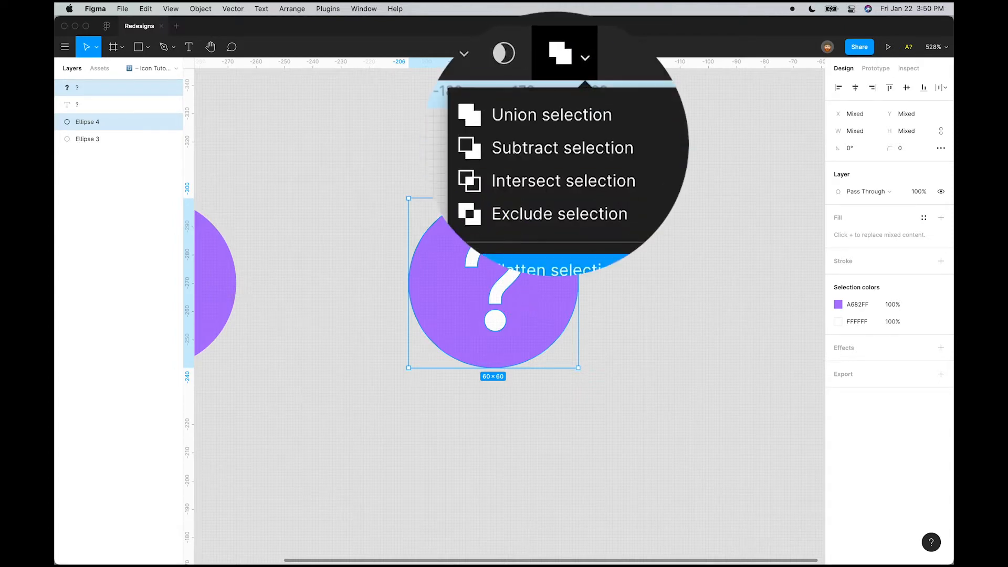
{"action": "left_click", "coordinate": [562, 147]}
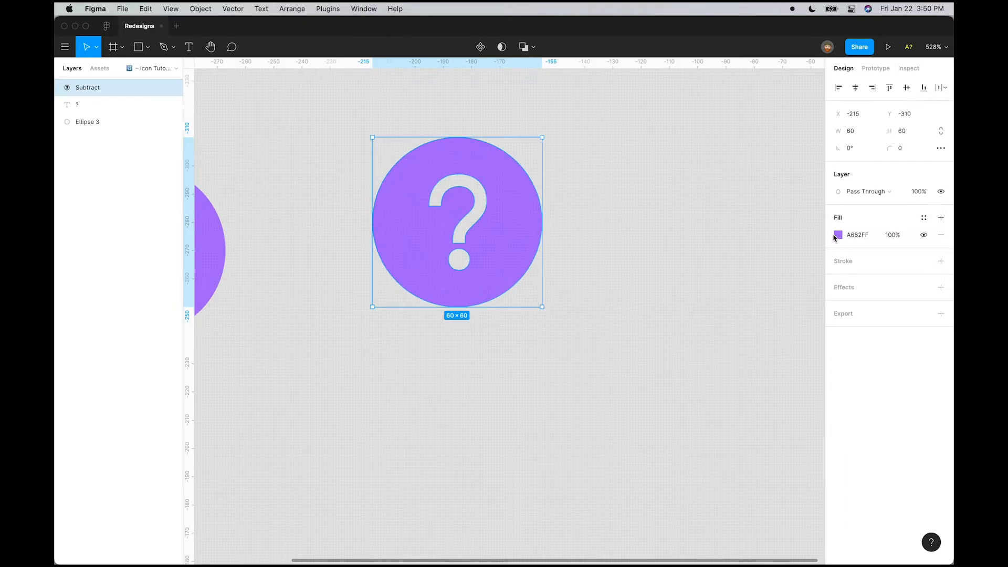
{"action": "left_click_drag", "start_coordinate": [457, 222], "coordinate": [482, 251]}
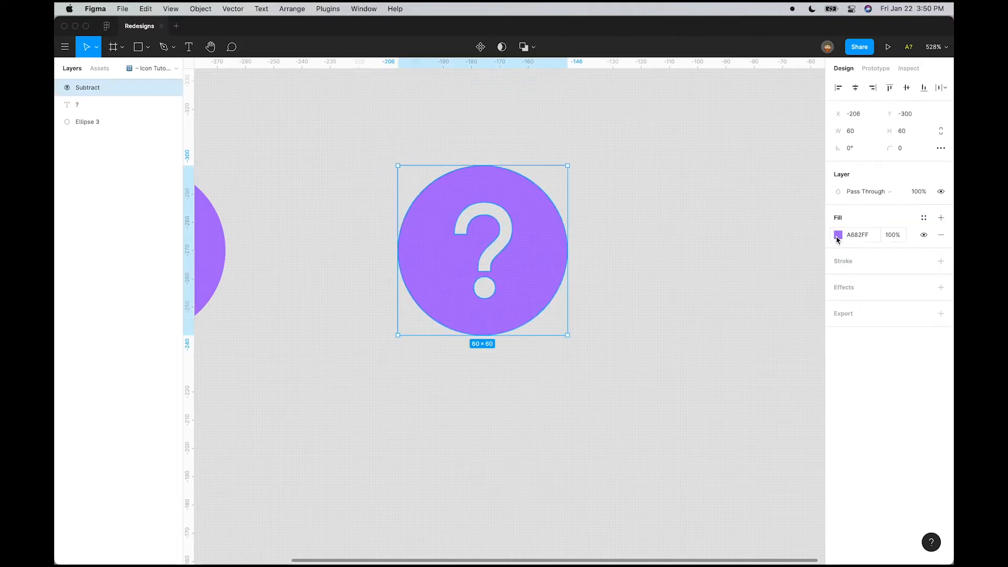
{"action": "left_click", "coordinate": [838, 235]}
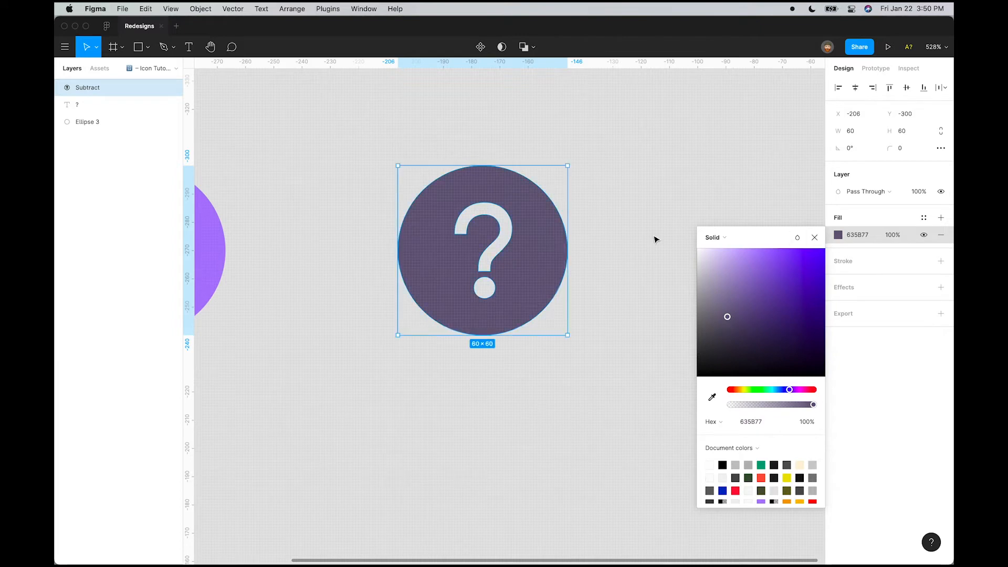
{"action": "mouse_move", "coordinate": [787, 201]}
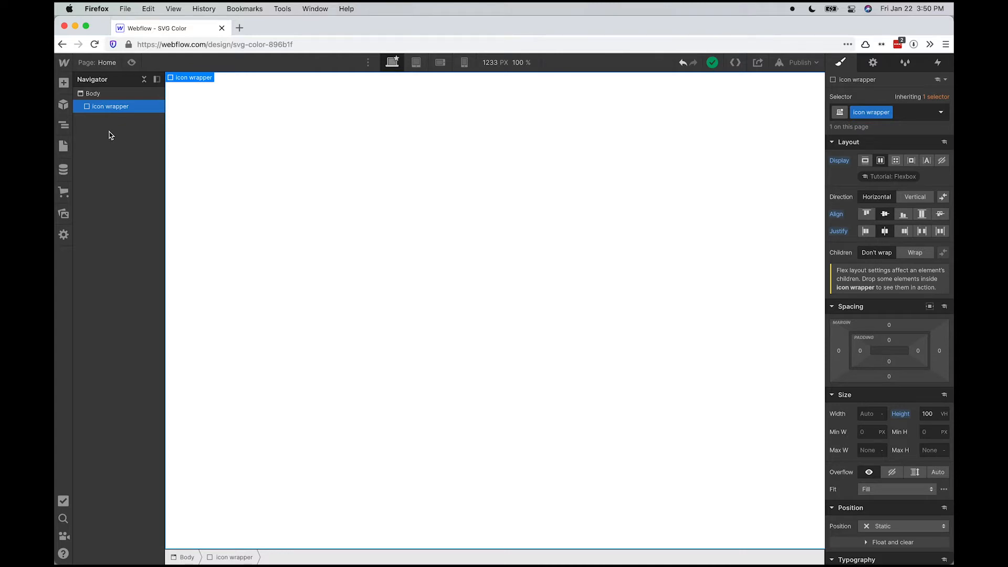
{"action": "mouse_move", "coordinate": [327, 225]}
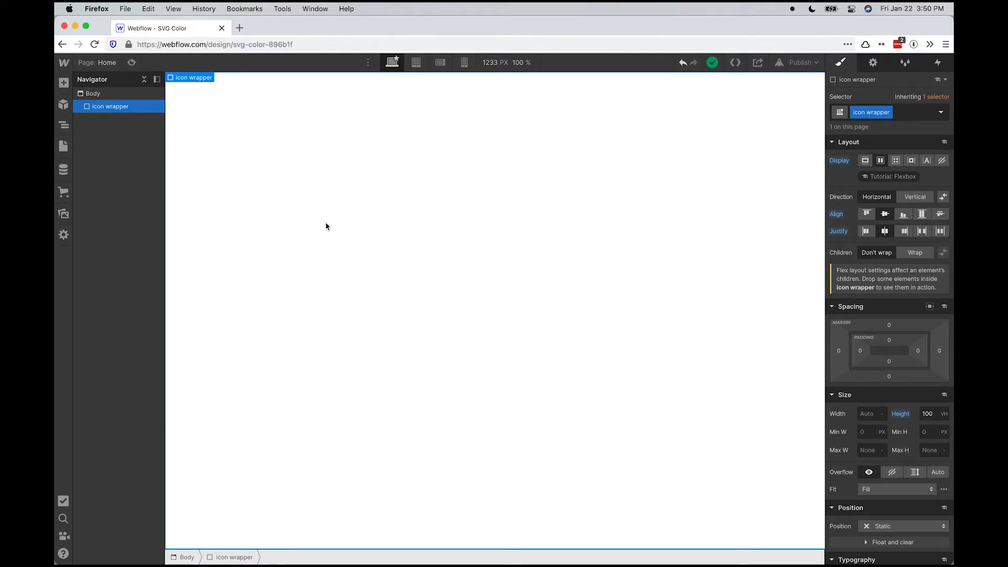
{"action": "mouse_move", "coordinate": [162, 128]}
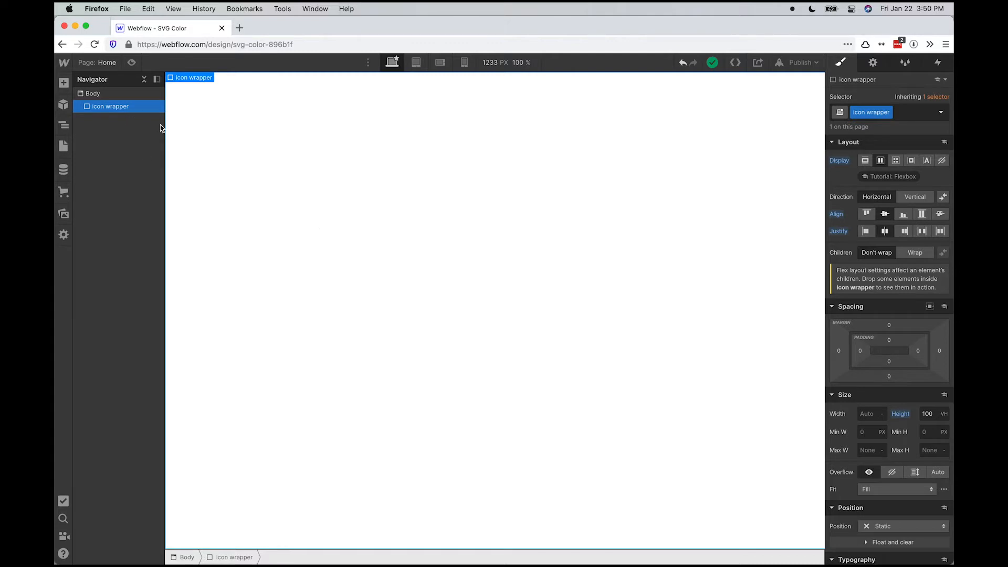
Search the Add panel for 'emb' to place an HTML Embed inside the icon wrapper
{"action": "type", "text": "emb"}
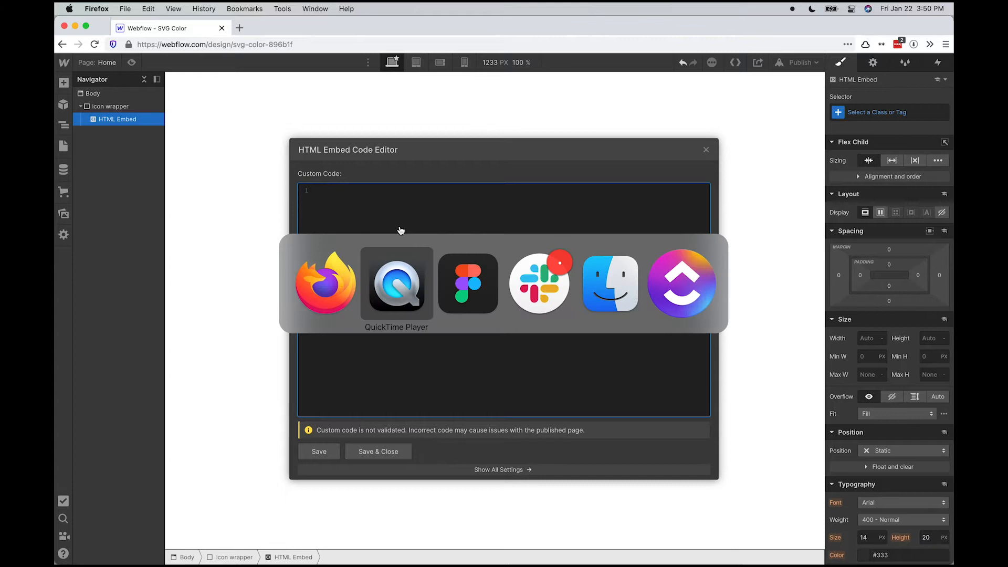
Copy the cut-out Subtract icon layer as SVG code
{"action": "left_click", "coordinate": [468, 284]}
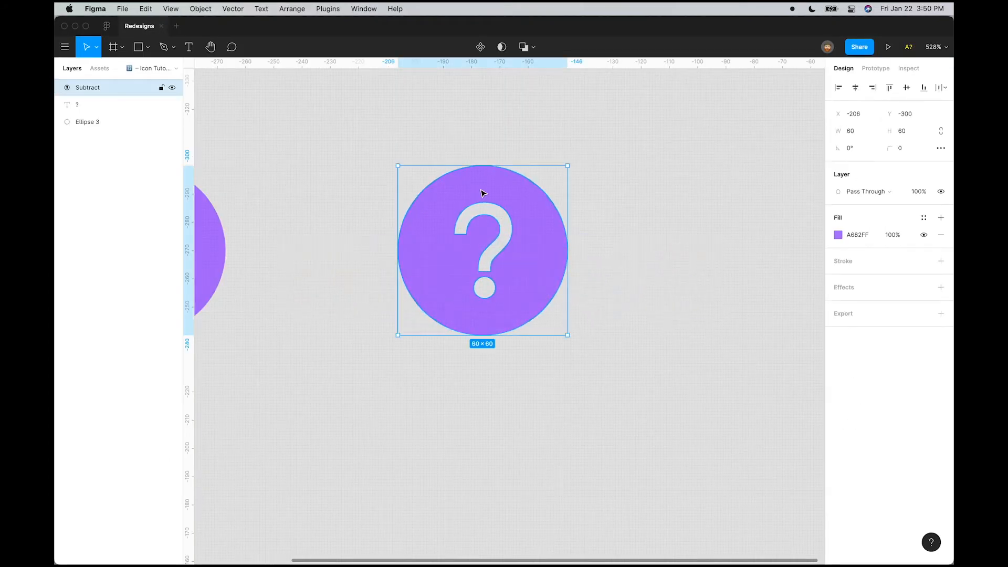
{"action": "right_click", "coordinate": [482, 193]}
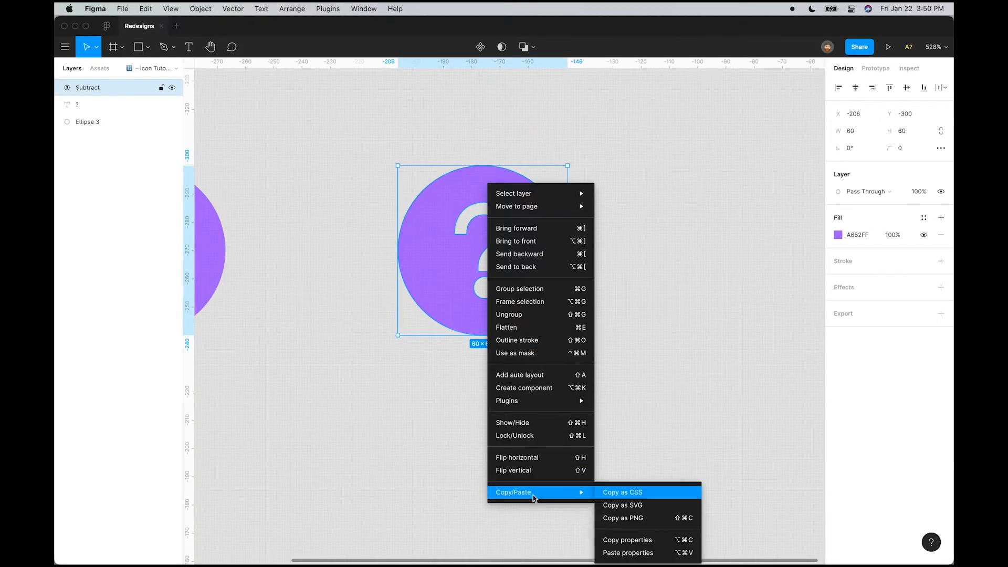
{"action": "left_click", "coordinate": [665, 364]}
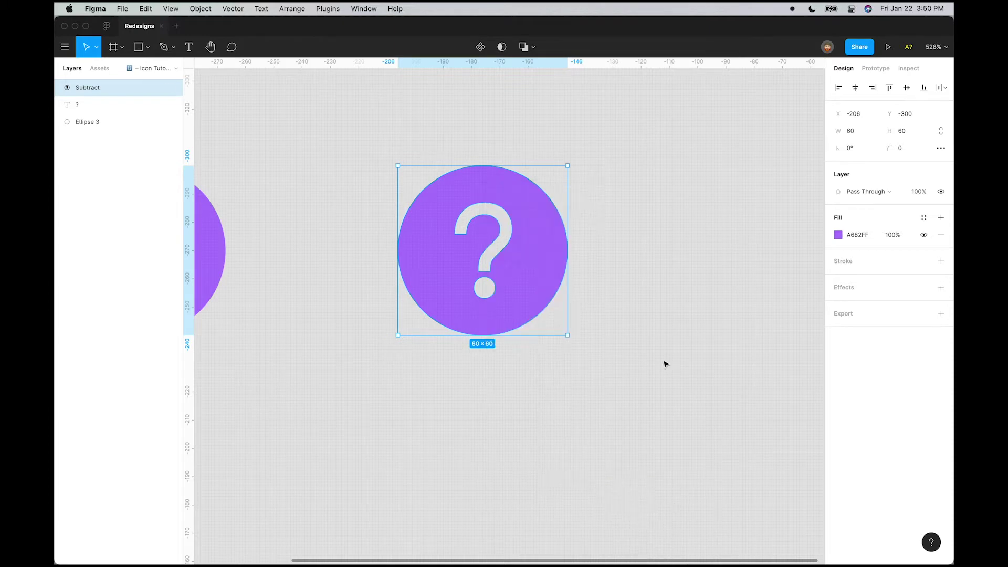
{"action": "mouse_move", "coordinate": [527, 270]}
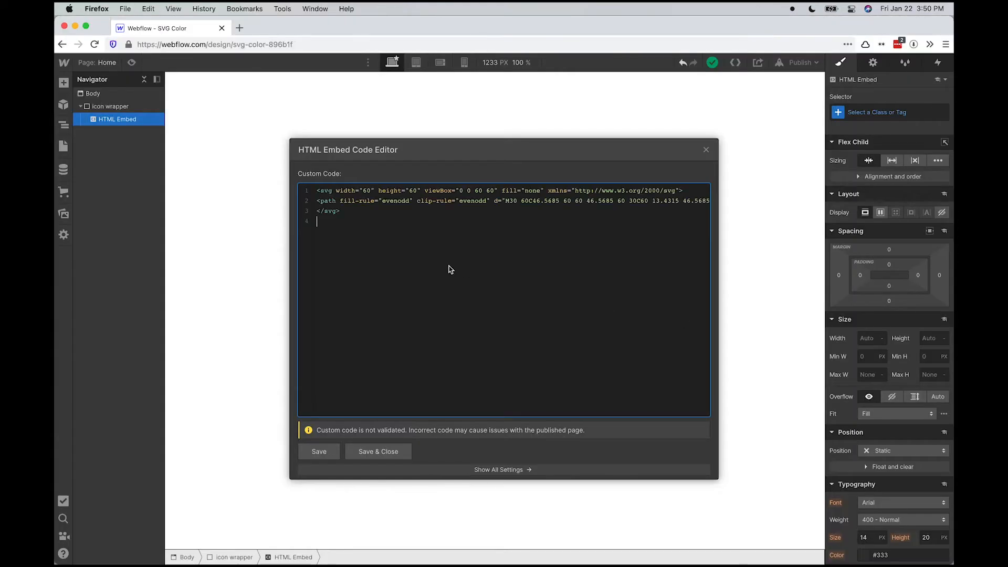
Save the pasted SVG embed, class it 'icon' and set its height to 60 px
{"action": "left_click", "coordinate": [378, 451]}
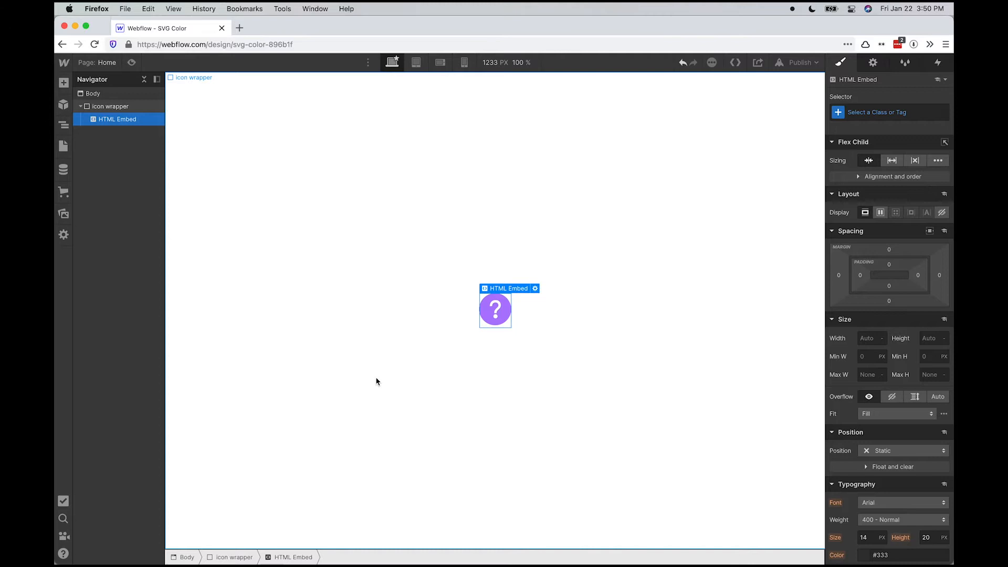
{"action": "left_click", "coordinate": [888, 111]}
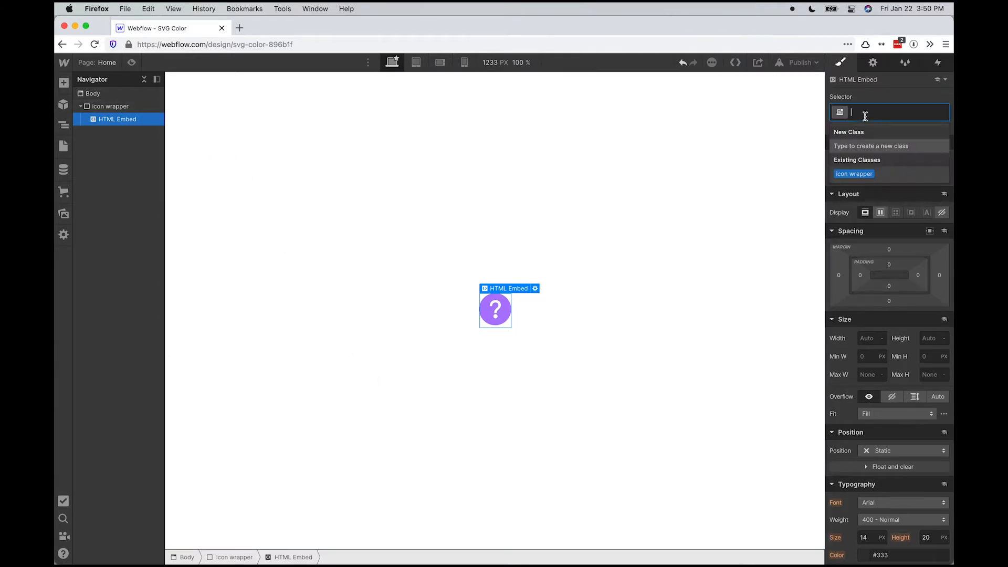
{"action": "type", "text": "icon"}
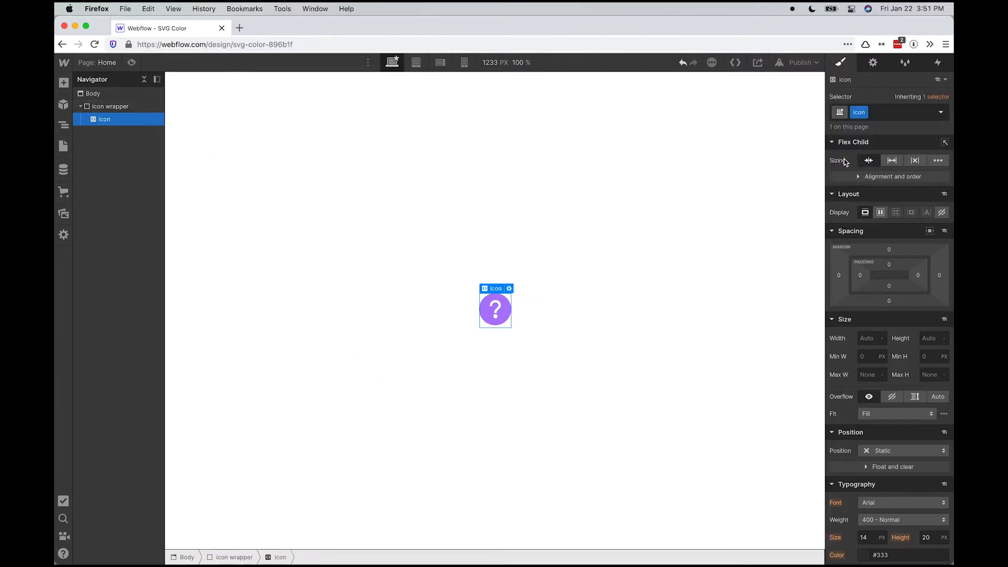
{"action": "left_click", "coordinate": [930, 338]}
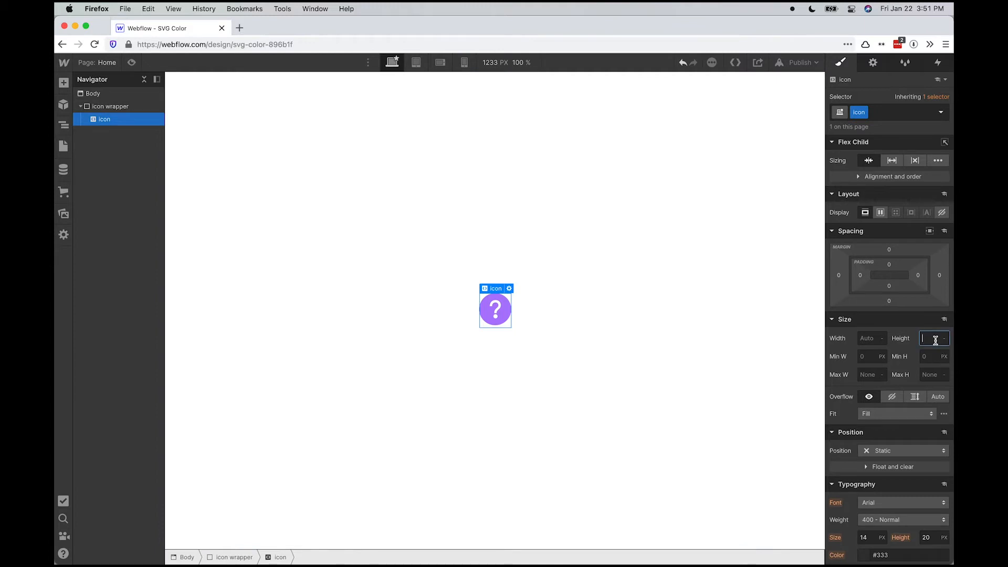
{"action": "type", "text": "60"}
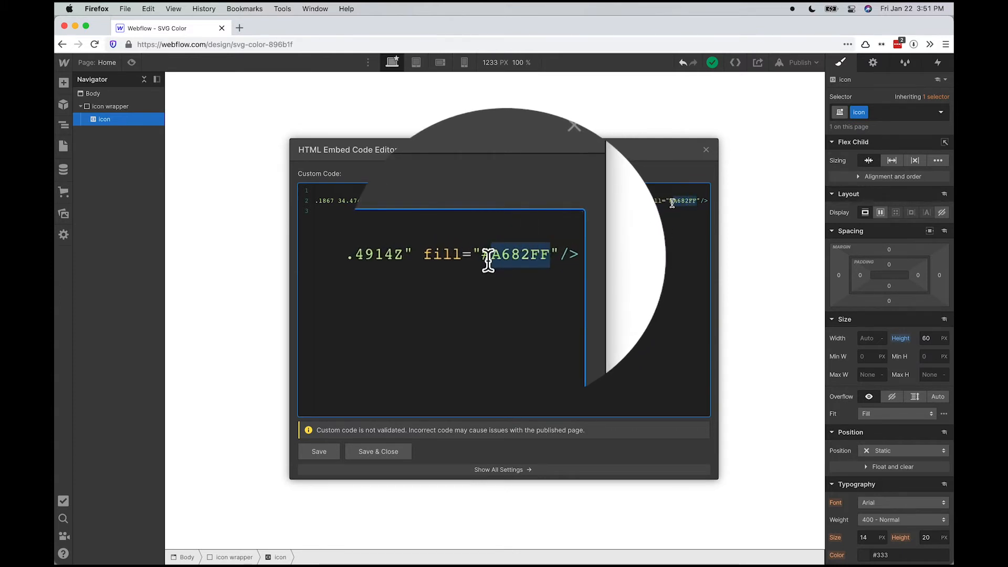
Replace the SVG fill #A682FF with currentColor so the icon follows the text color
{"action": "type", "text": "#"}
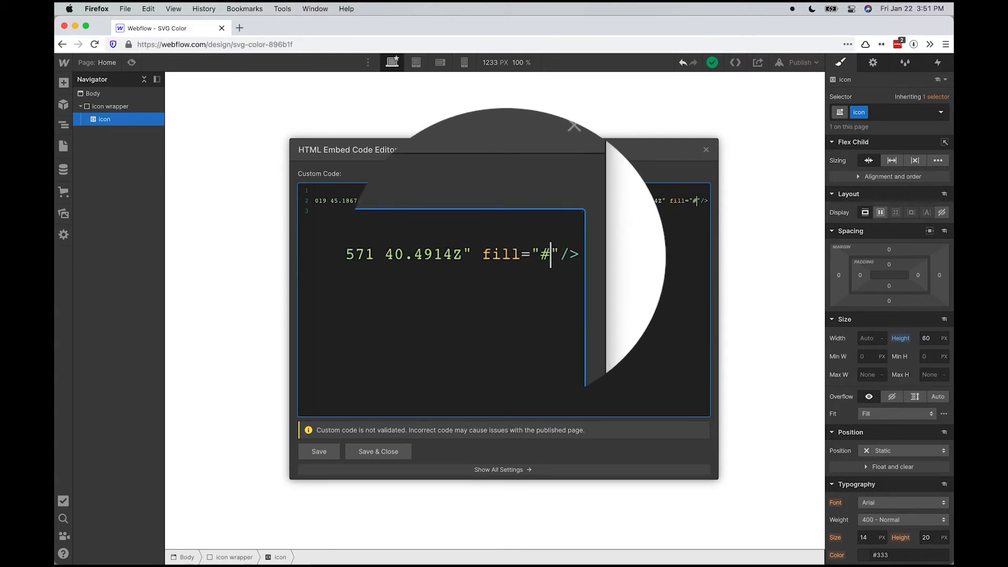
{"action": "type", "text": "cu"}
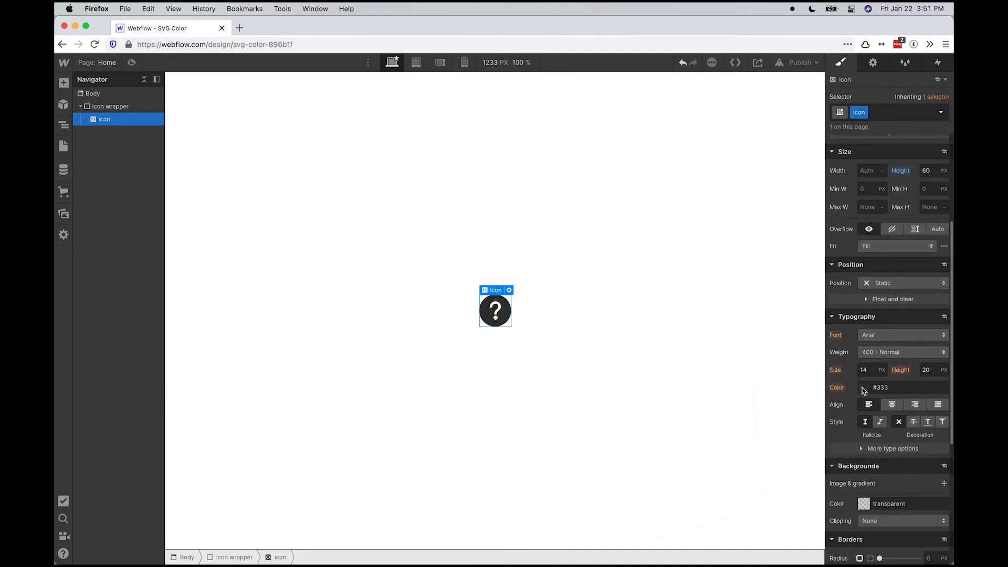
Set the icon class text color to pure red (#ff0000), then reach the selector states list
{"action": "left_click", "coordinate": [863, 387]}
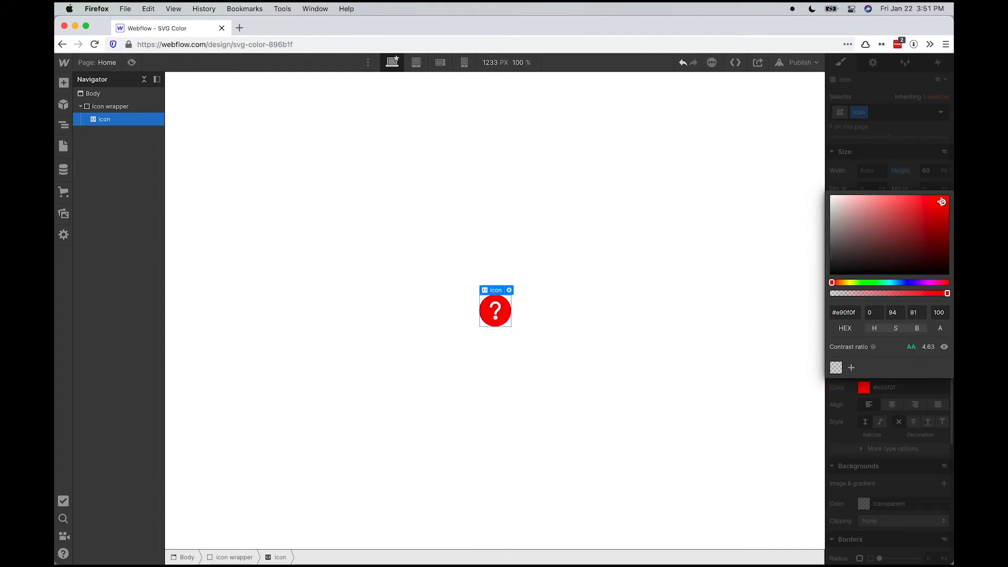
{"action": "left_click", "coordinate": [949, 195]}
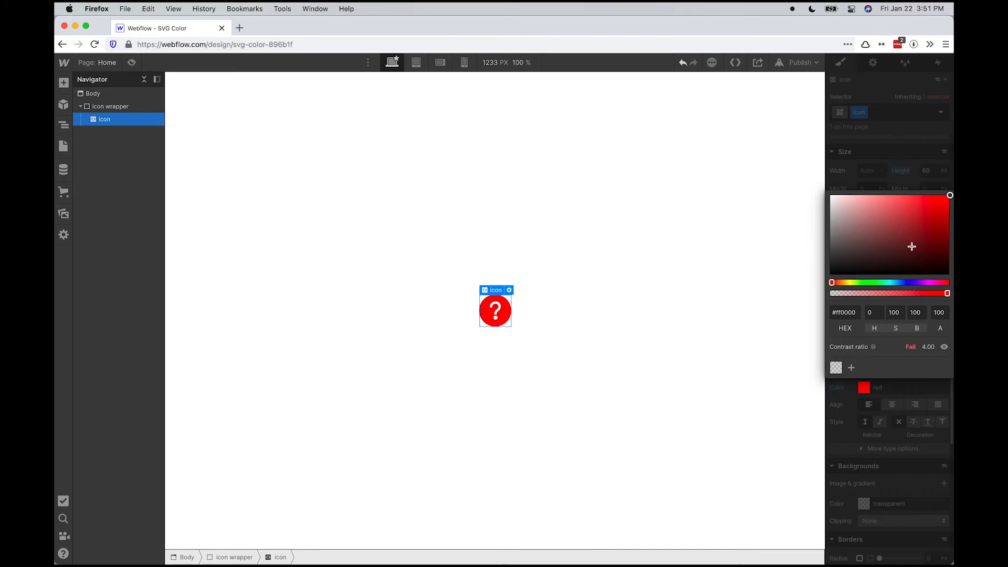
{"action": "mouse_move", "coordinate": [888, 447]}
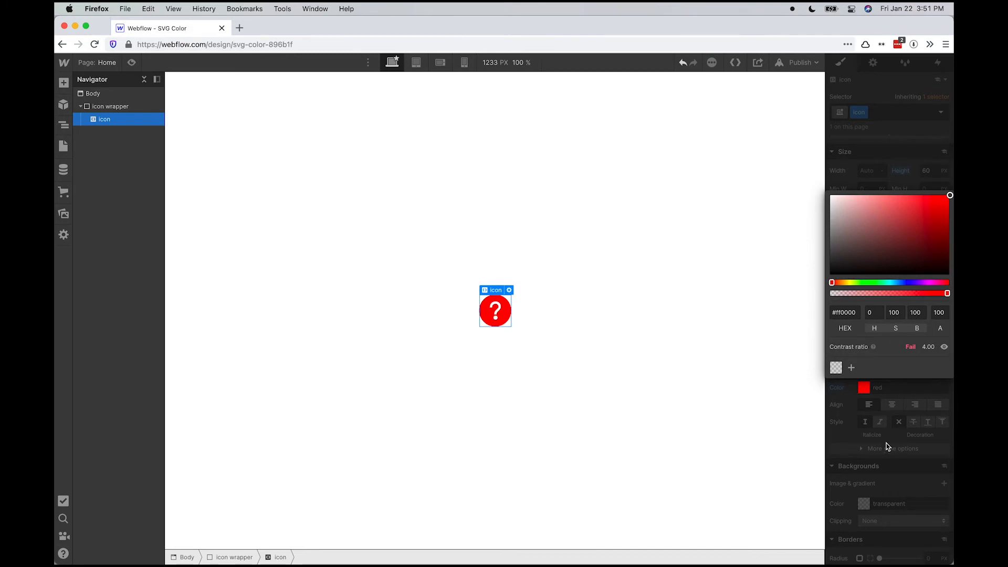
{"action": "left_click", "coordinate": [619, 330]}
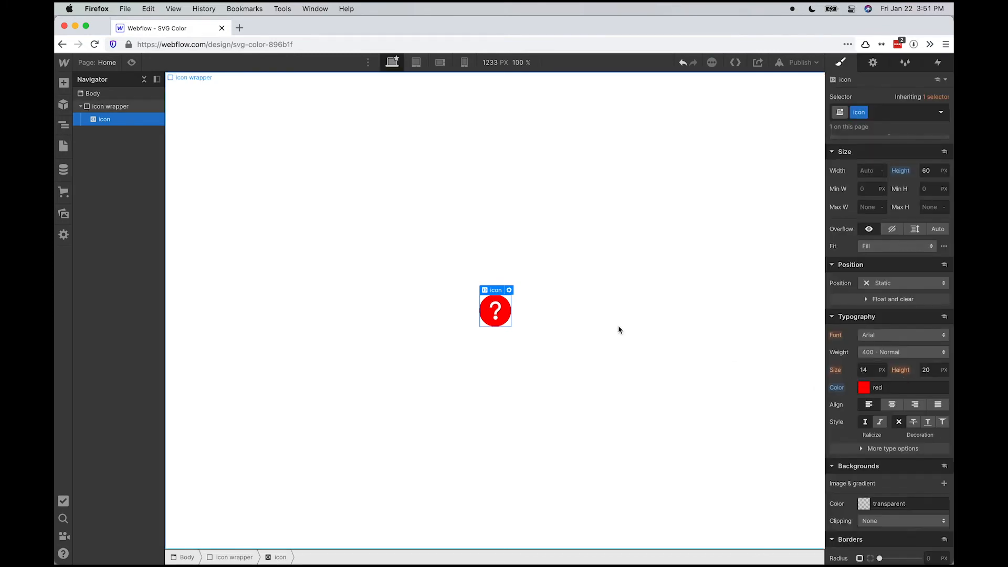
{"action": "mouse_move", "coordinate": [719, 316]}
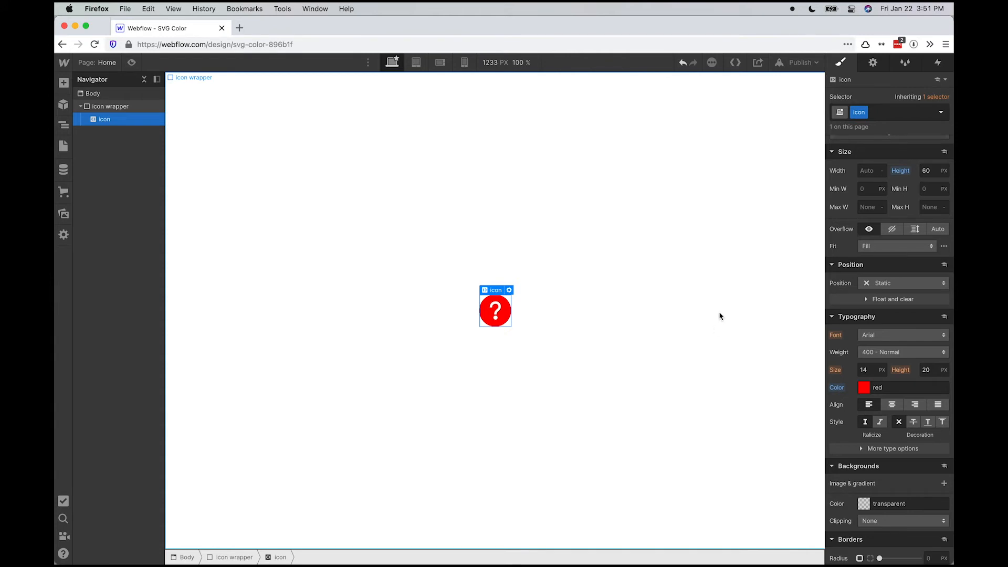
{"action": "left_click", "coordinate": [939, 111]}
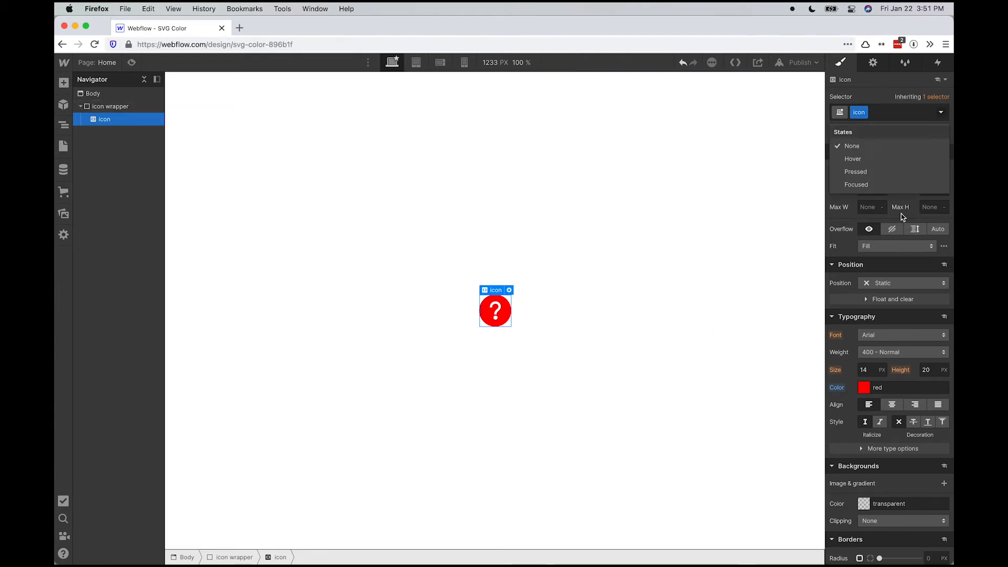
{"action": "left_click", "coordinate": [940, 112]}
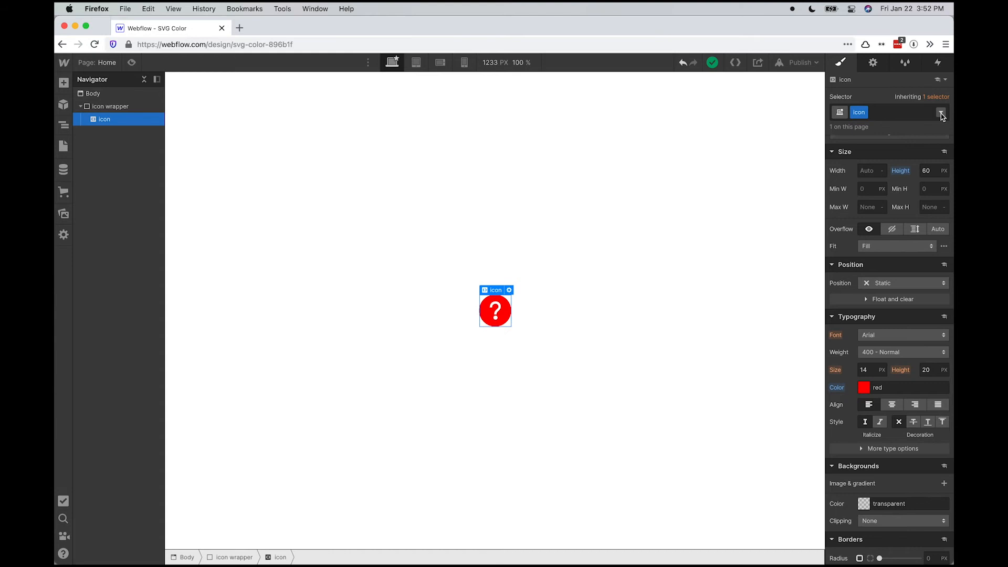
Give the Hover state a bright green (#0f9) text color and return to the None state
{"action": "left_click", "coordinate": [940, 112]}
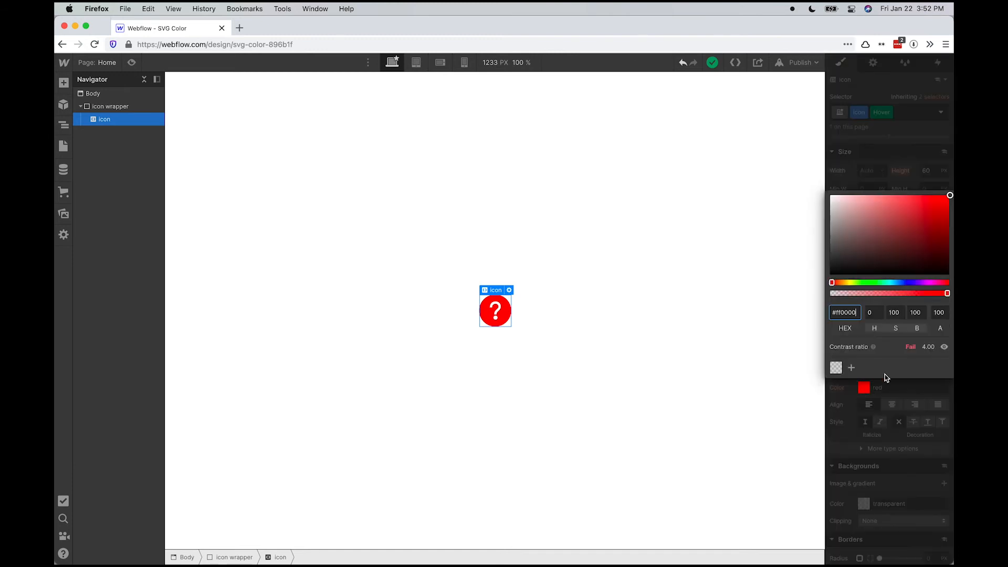
{"action": "left_click_drag", "start_coordinate": [831, 282], "coordinate": [887, 282]}
{"action": "type", "text": "#0f9"}
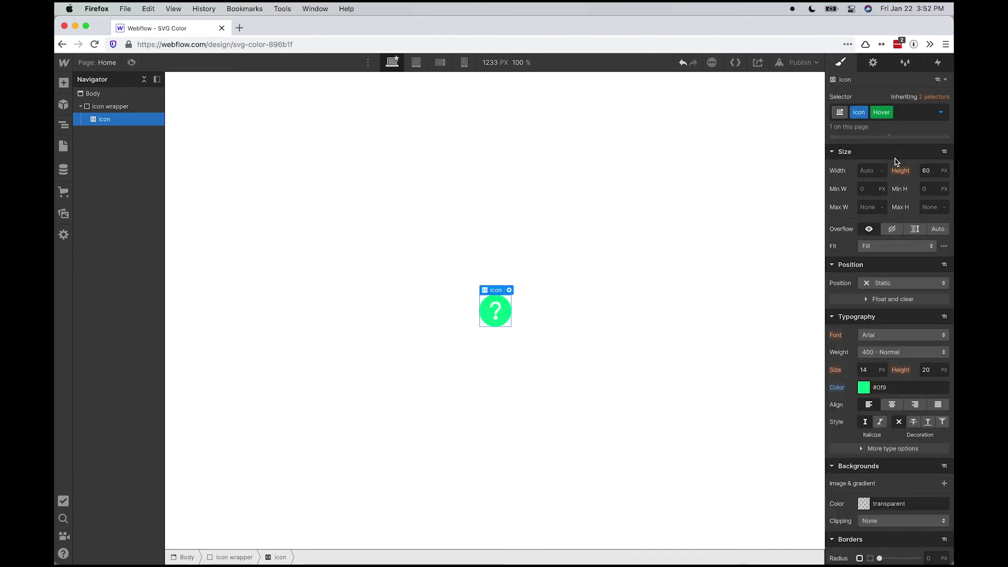
{"action": "left_click", "coordinate": [940, 112]}
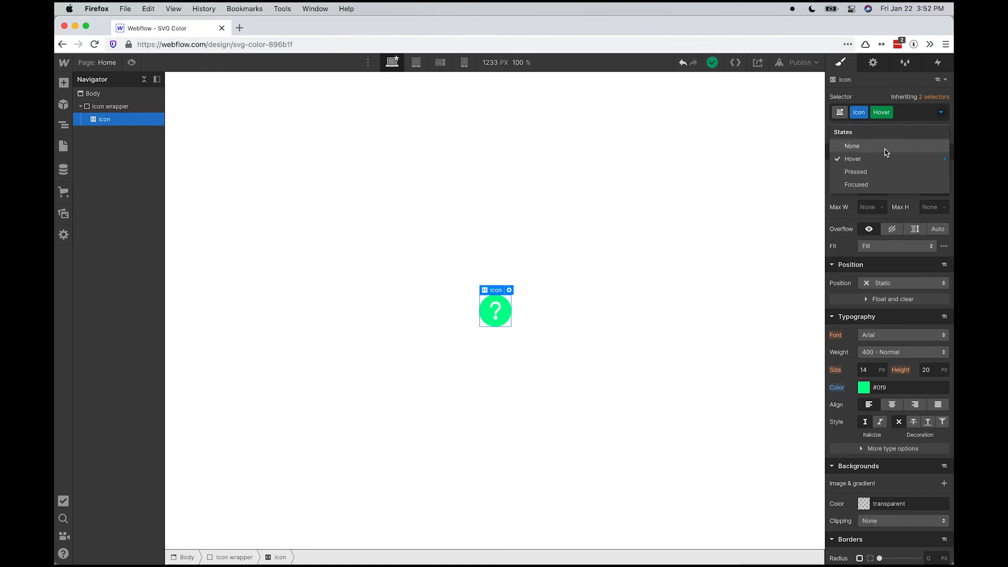
{"action": "left_click", "coordinate": [852, 146]}
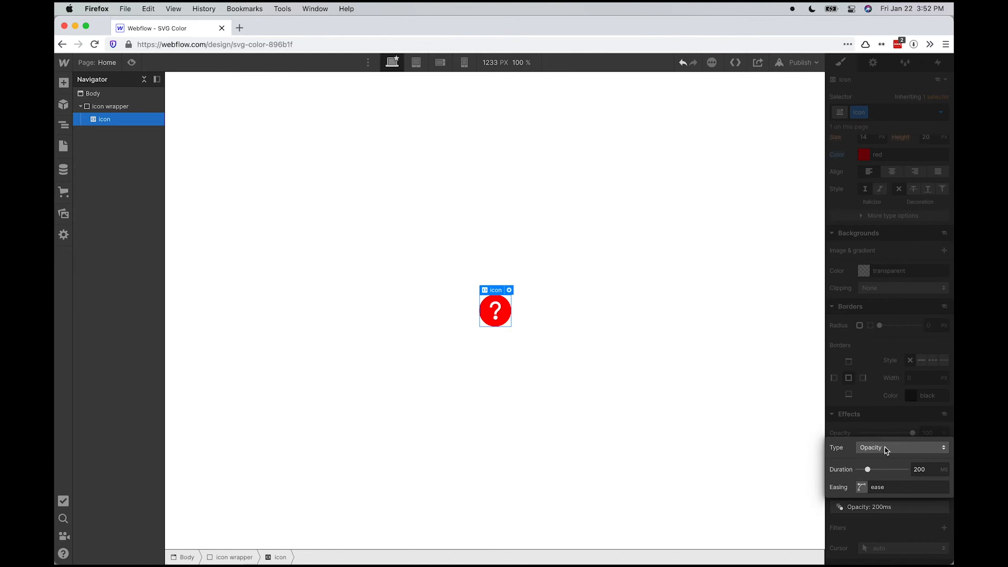
Set a Font Color transition with ease-in-out over 650 ms and preview the page
{"action": "left_click", "coordinate": [903, 448]}
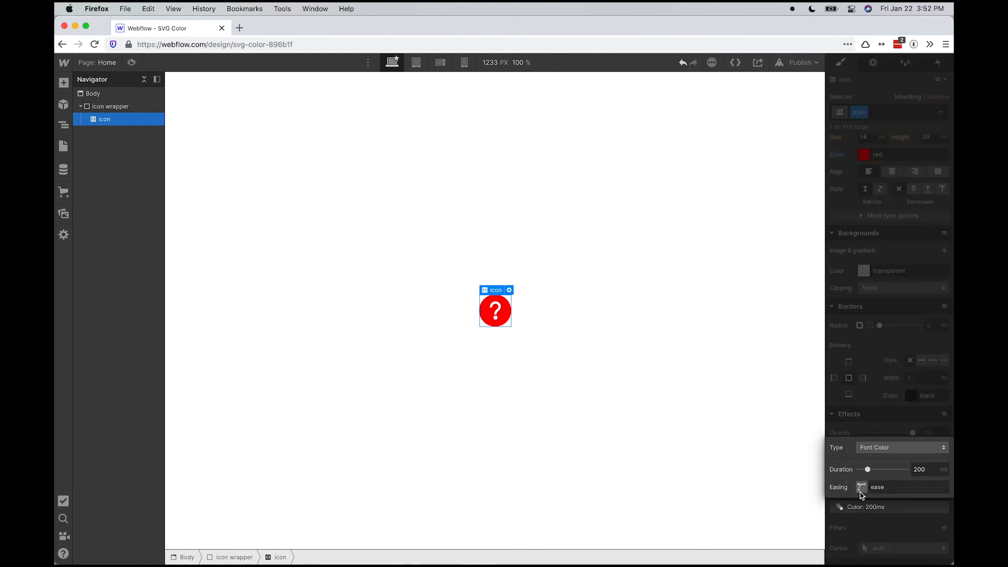
{"action": "left_click", "coordinate": [861, 487]}
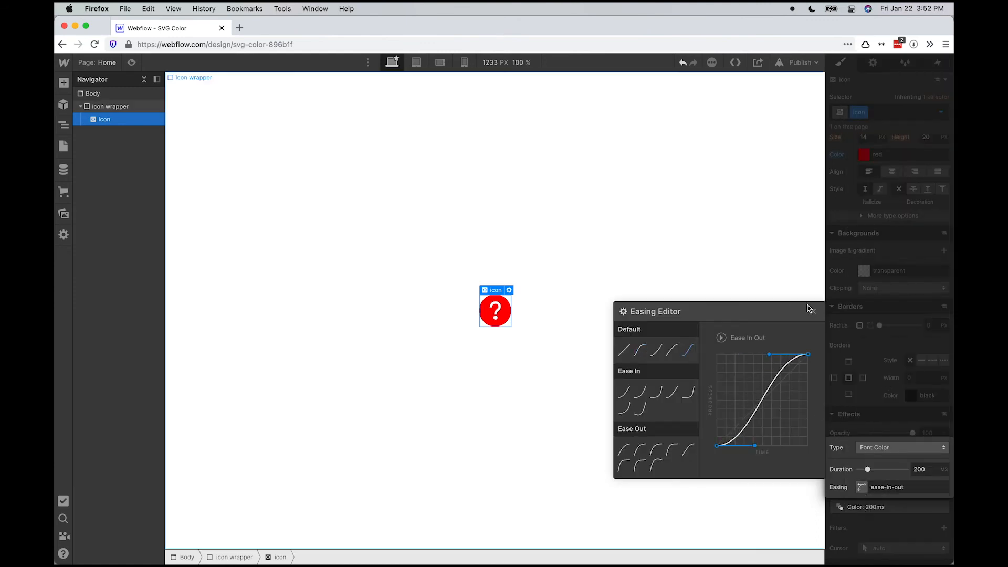
{"action": "left_click_drag", "start_coordinate": [866, 470], "coordinate": [889, 469]}
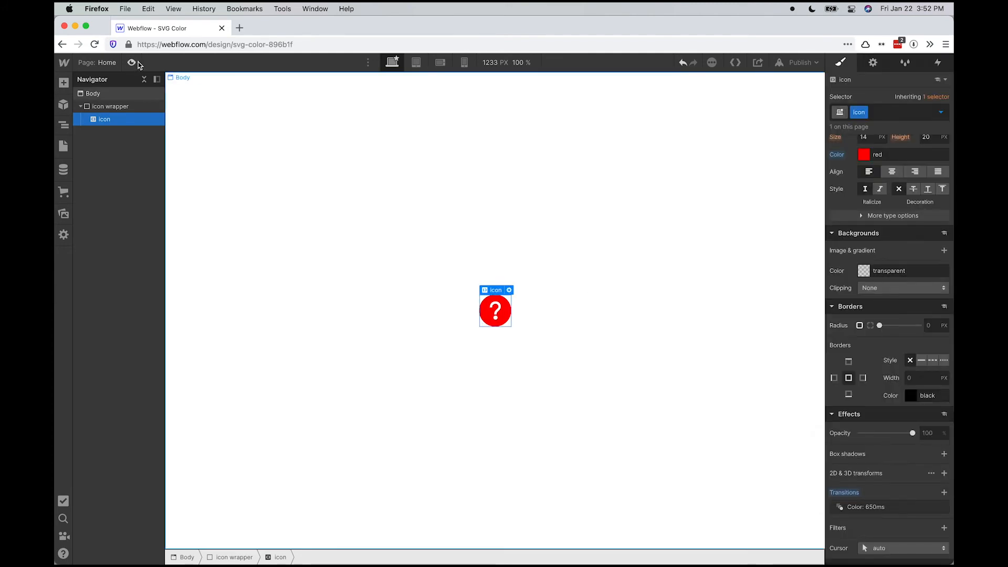
{"action": "left_click", "coordinate": [131, 63]}
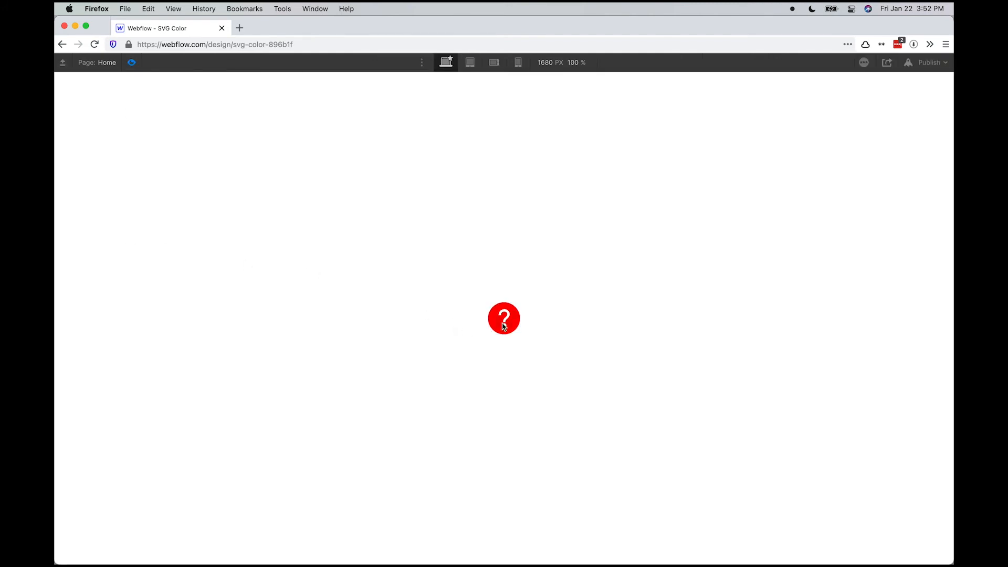